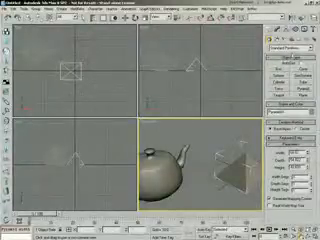
# Place a teapot and a pyramid from Standard Primitives into the viewports
pyautogui.click(290, 52)
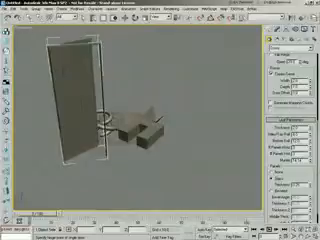
# Place a door and a window in the maximized Perspective viewport
pyautogui.click(290, 56)
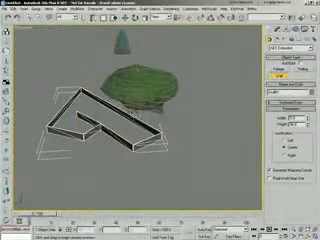
# Draw an angular AEC Extended wall outline on the ground in front of the tree
pyautogui.click(290, 56)
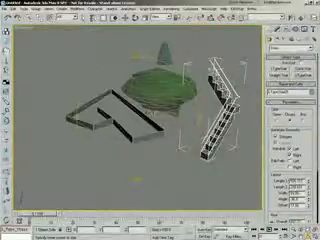
# Create a railed staircase next to the angular wall outline
pyautogui.click(296, 48)
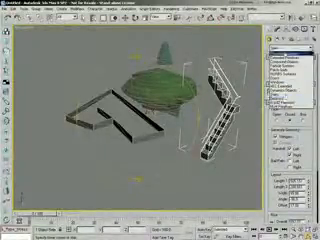